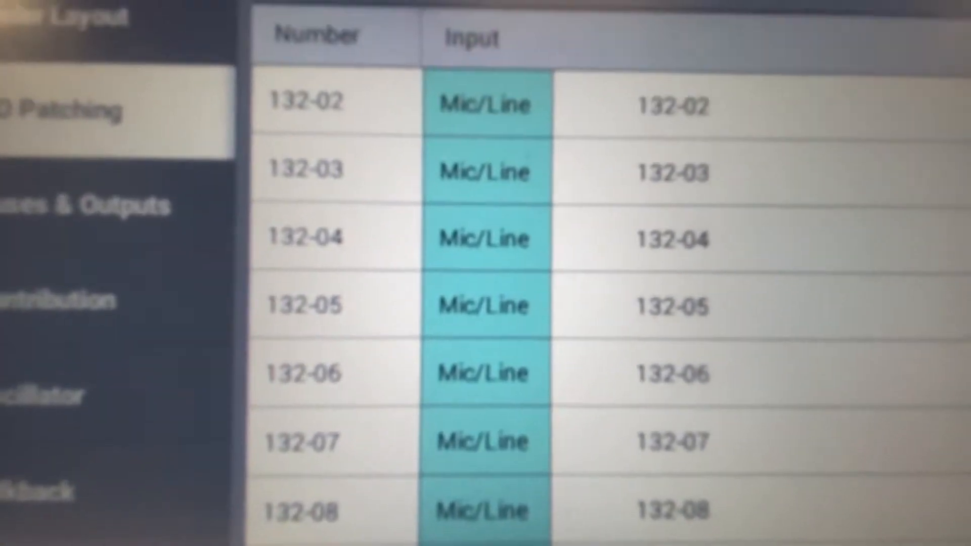
Step: Review the I/O Box input list, then switch to the console's Fader Layout screen
{"action": "scroll", "scroll_direction": "down", "scroll_amount": 3}
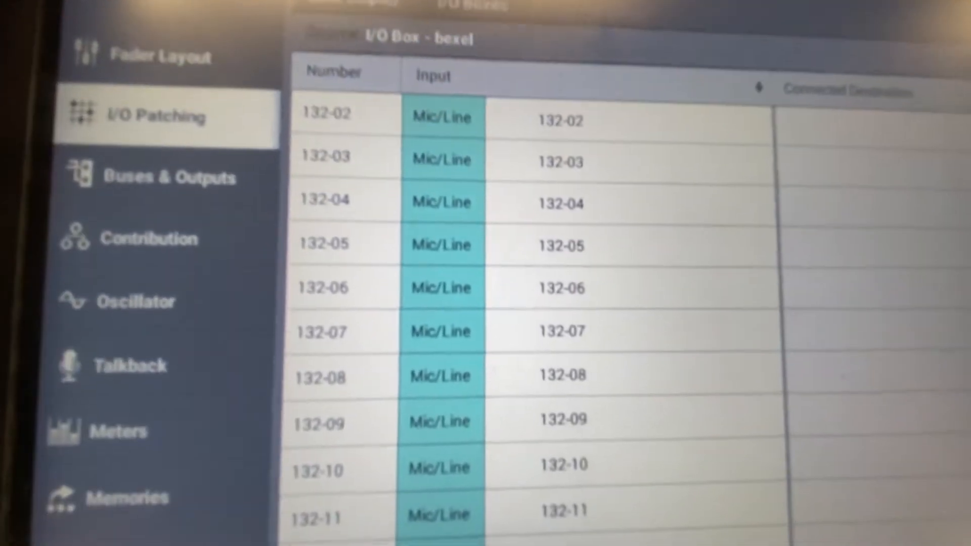
{"action": "scroll", "scroll_direction": "down", "scroll_amount": 3}
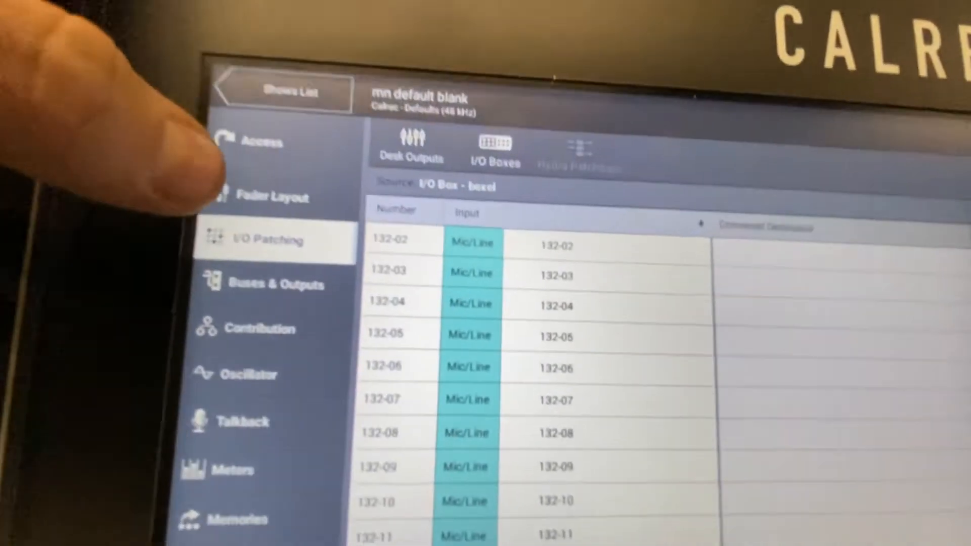
{"action": "left_click", "coordinate": [266, 197]}
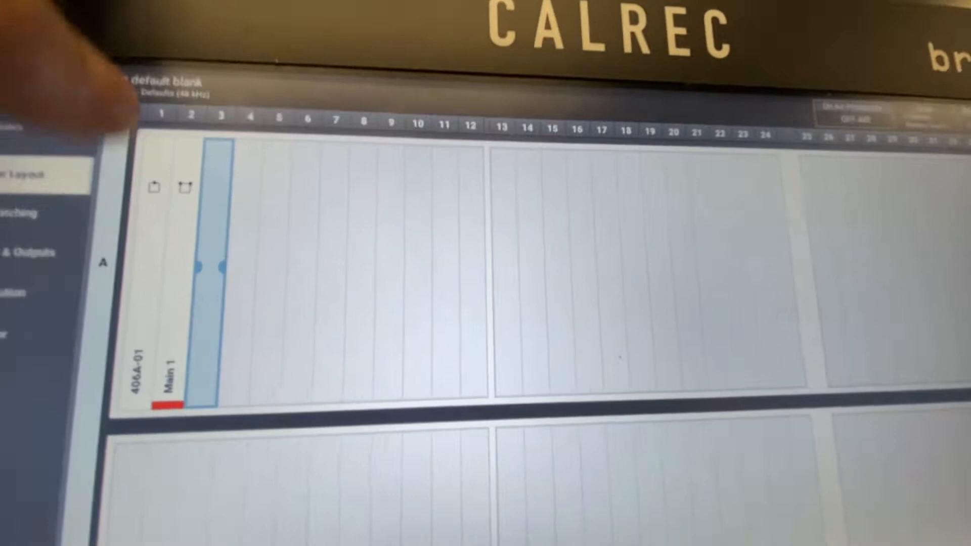